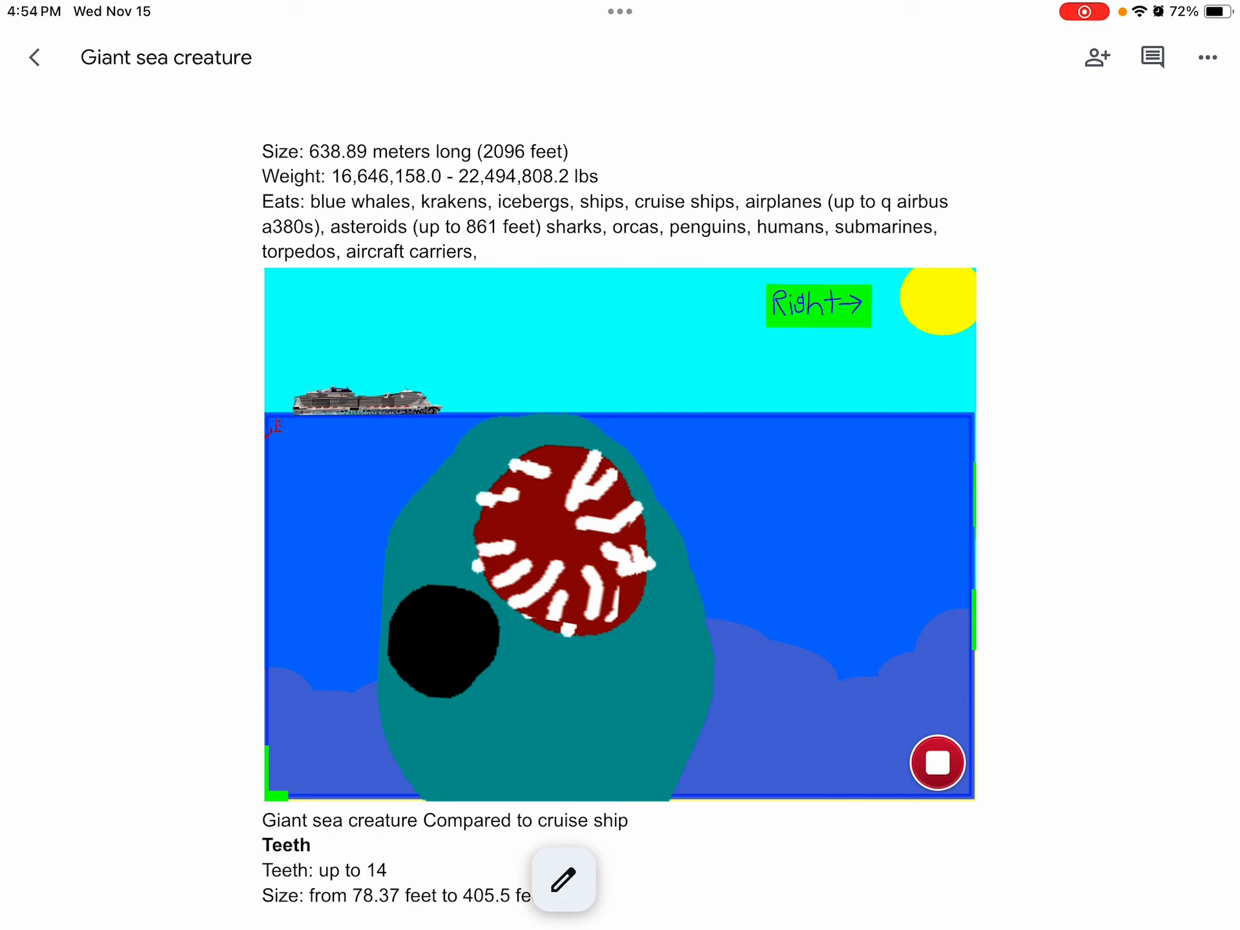
{"action": "scroll", "scroll_direction": "down", "scroll_amount": 3}
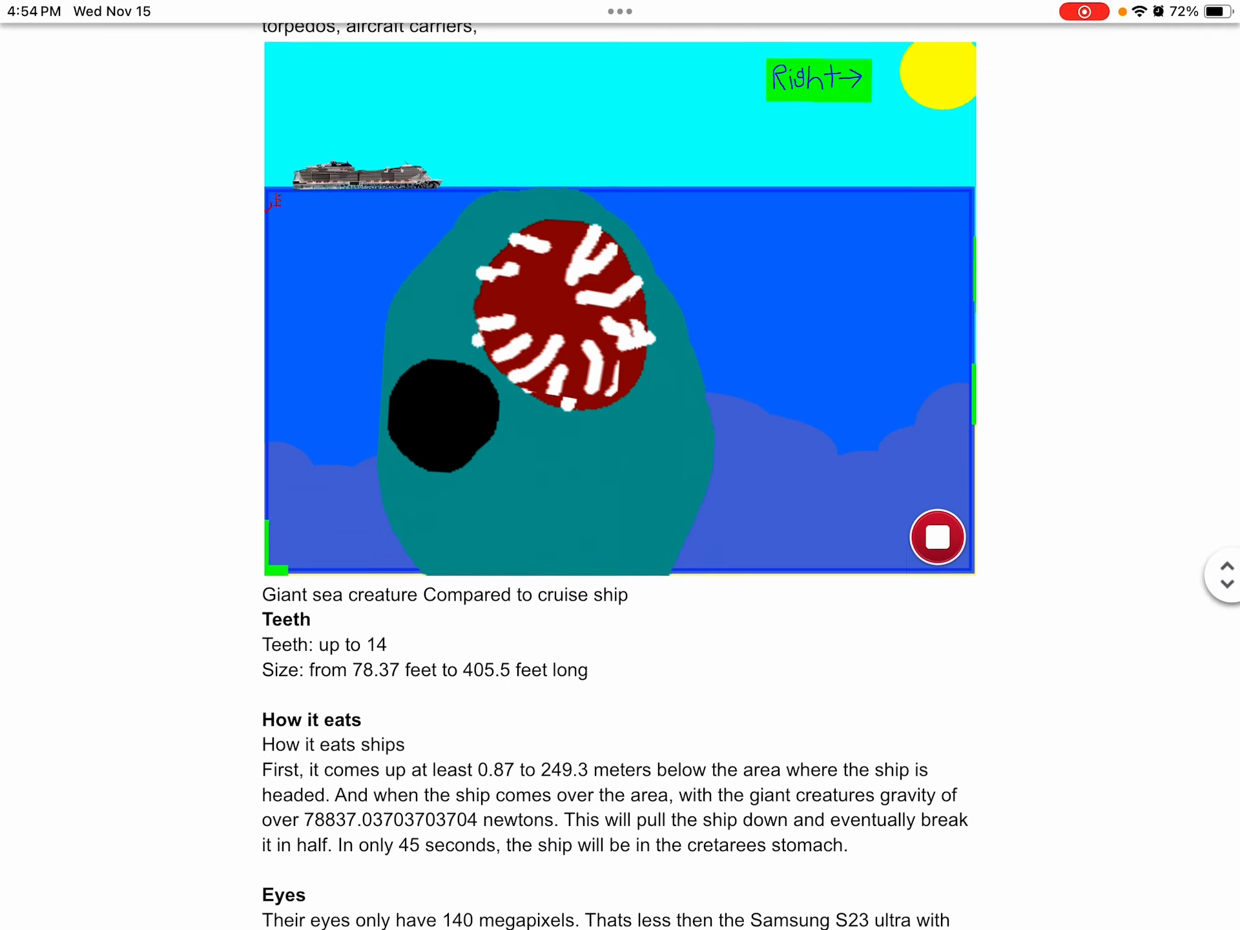
{"action": "scroll", "scroll_direction": "down", "scroll_amount": 3}
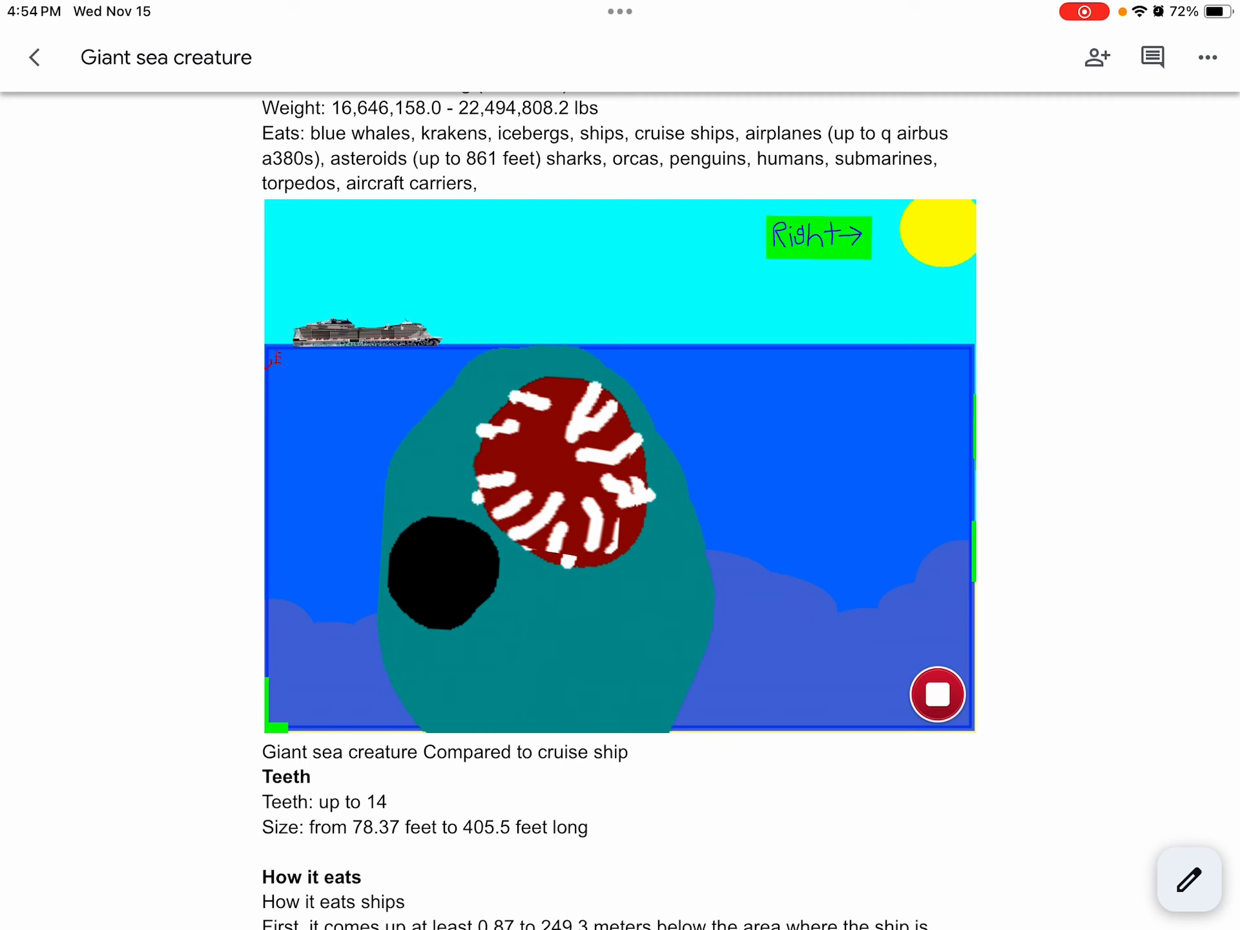
{"action": "scroll", "scroll_direction": "down", "scroll_amount": 3}
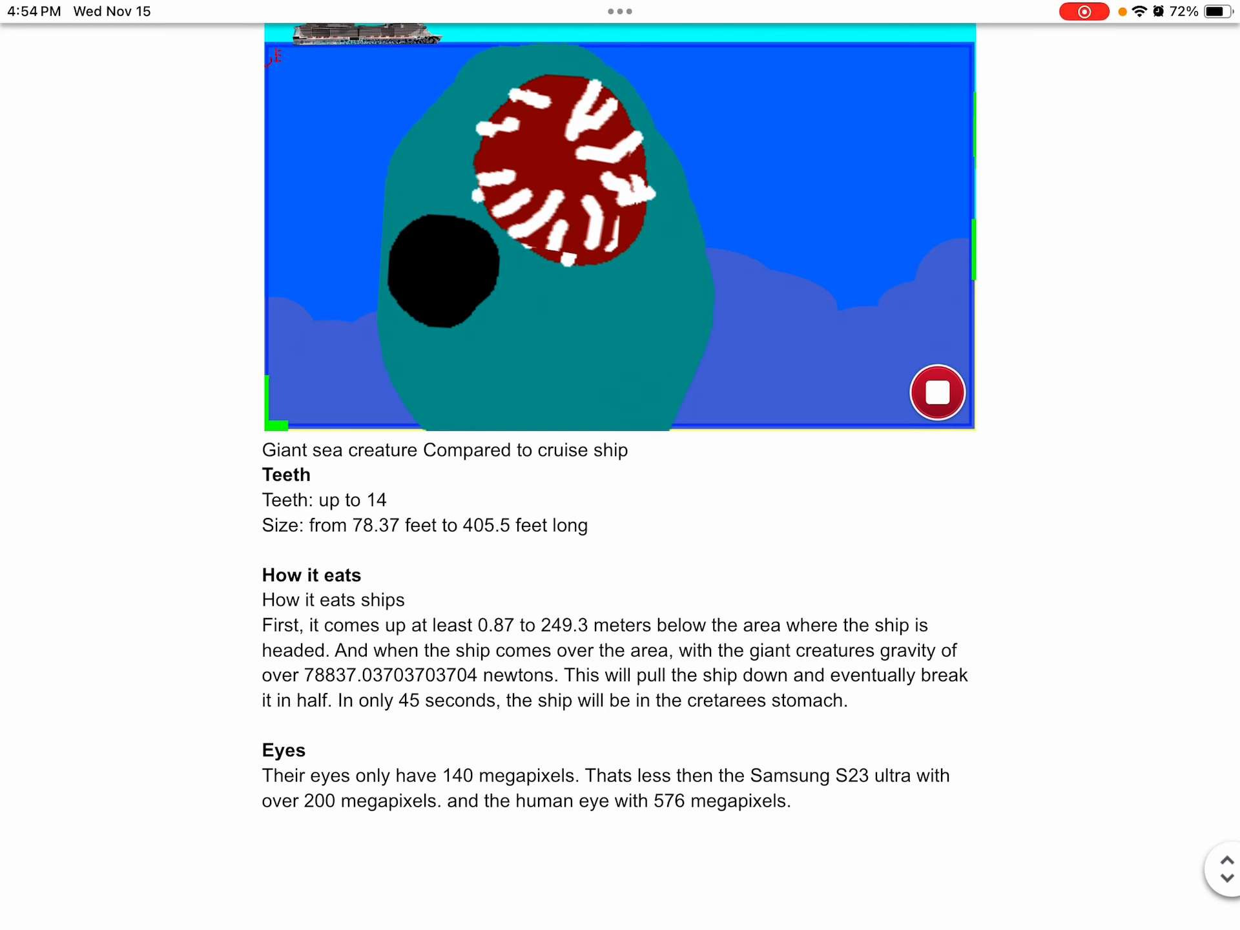